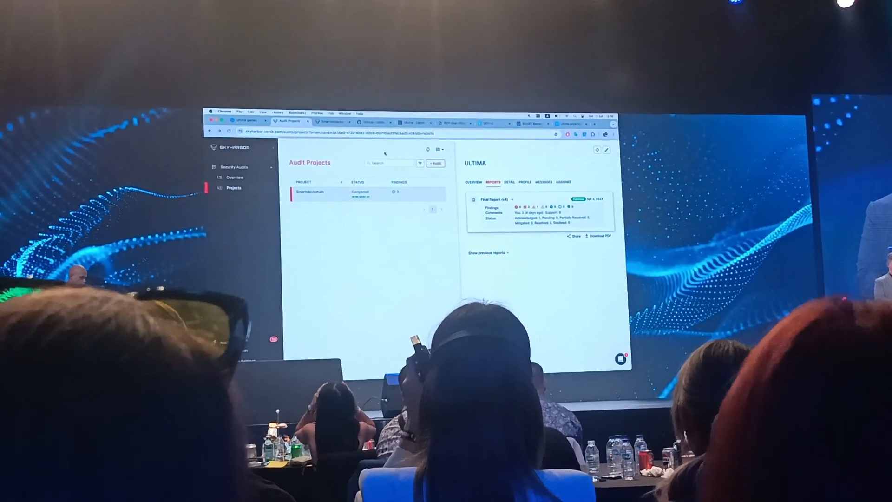
- Open ULTIMA's Final Report (v4) card to view its audits overview and vulnerability summary
{"action": "left_click", "coordinate": [501, 200]}
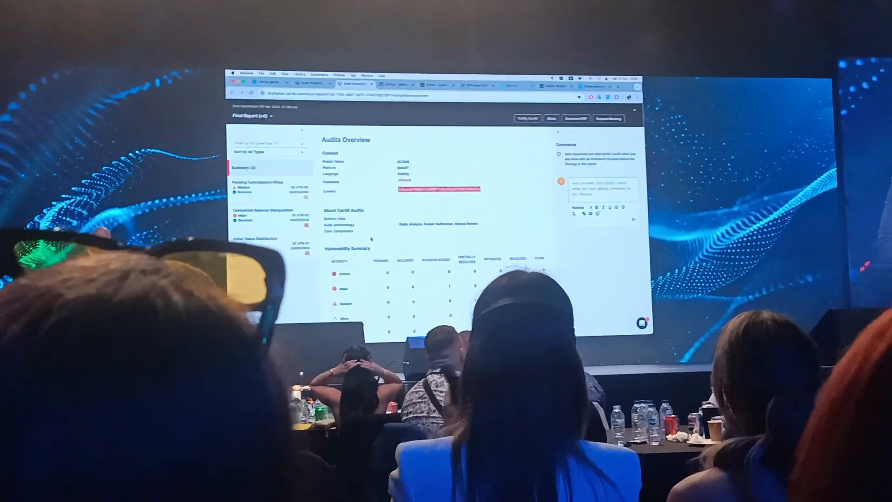
{"action": "scroll", "scroll_direction": "down", "scroll_amount": 3}
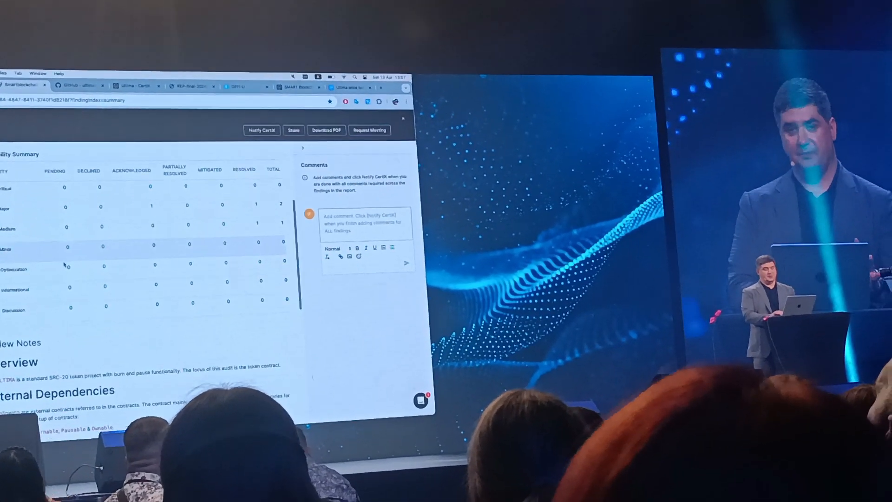
{"action": "scroll", "scroll_direction": "down", "scroll_amount": 3}
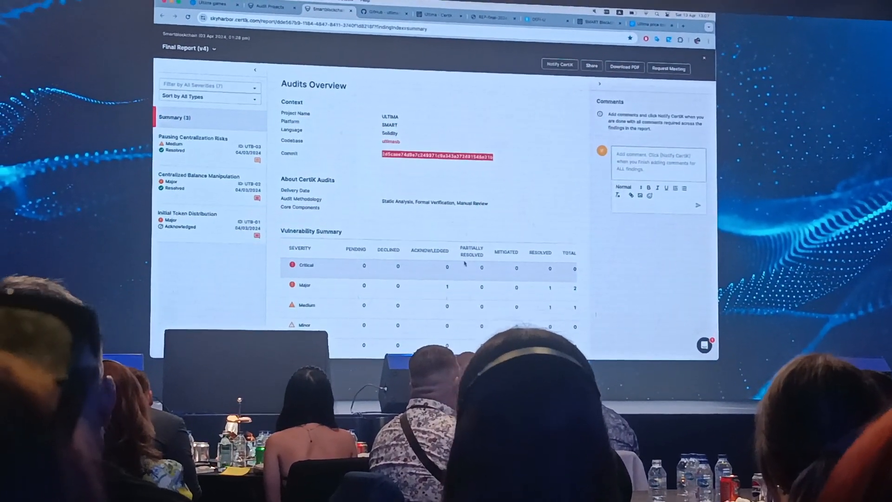
{"action": "scroll", "scroll_direction": "down", "scroll_amount": 3}
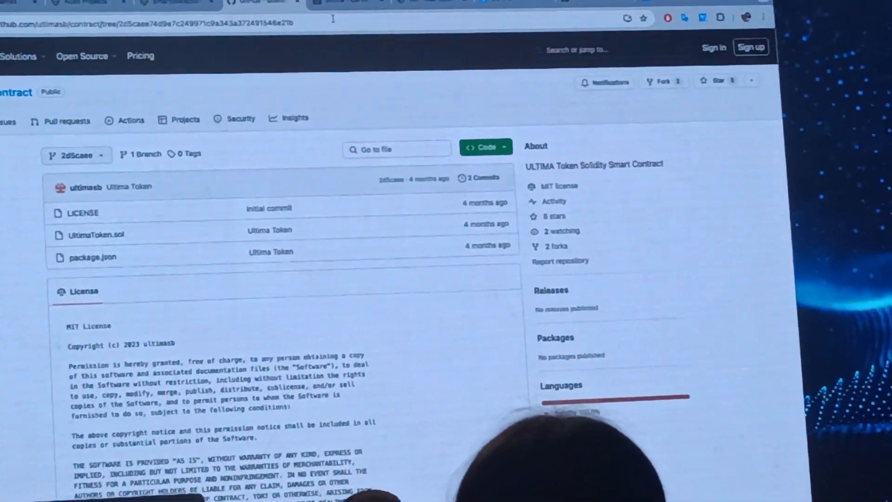
- Open the reviewed commit on GitHub showing LICENSE, UltimaToken.sol and package.json
{"action": "left_click", "coordinate": [327, 32]}
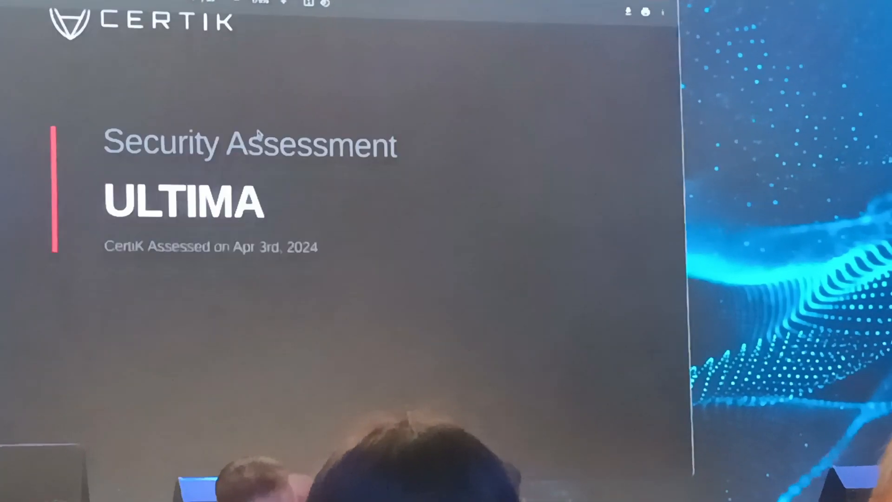
- Scroll the ULTIMA security assessment PDF to page 2's executive summary
{"action": "scroll", "scroll_direction": "down", "scroll_amount": 3}
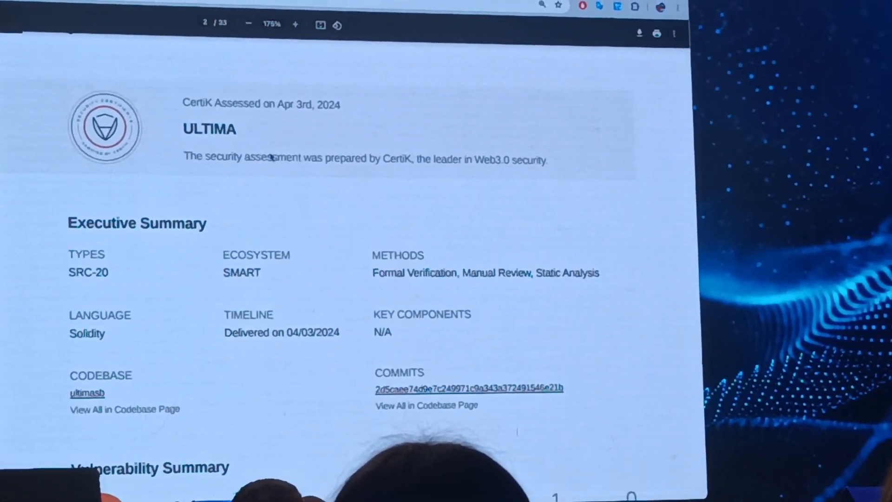